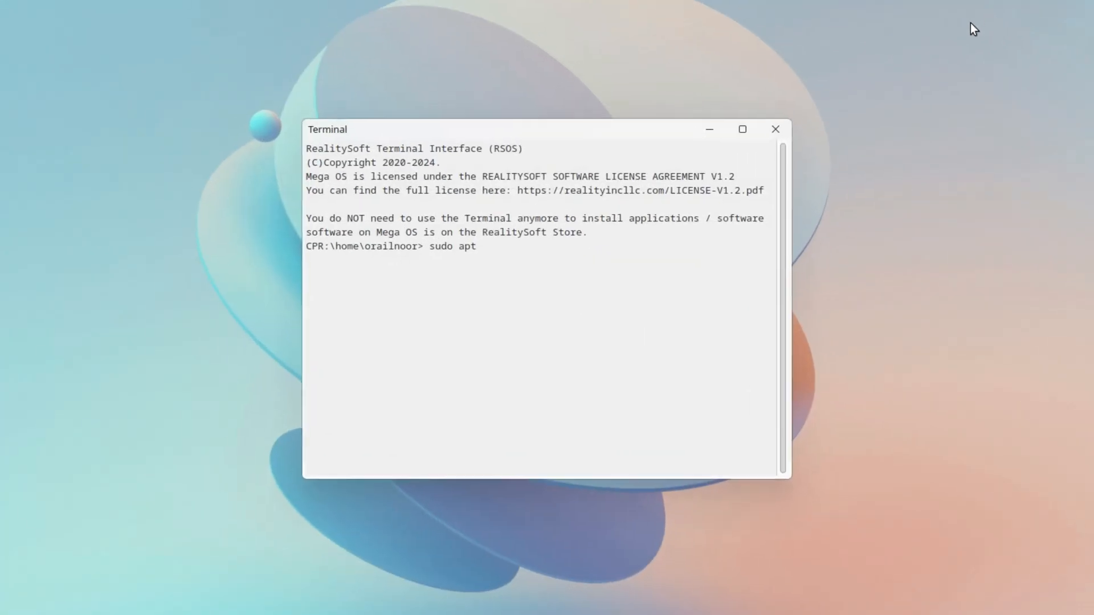
Browse the launcher's app categories, including the Development folder, then return to the desktop
{"action": "left_click", "coordinate": [775, 129]}
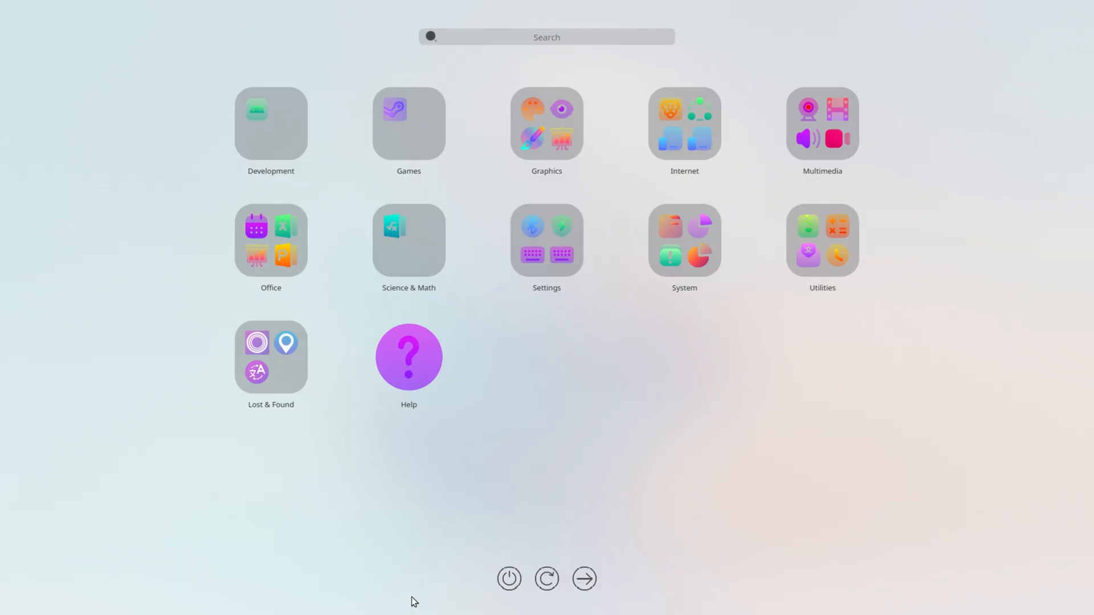
{"action": "mouse_move", "coordinate": [312, 47]}
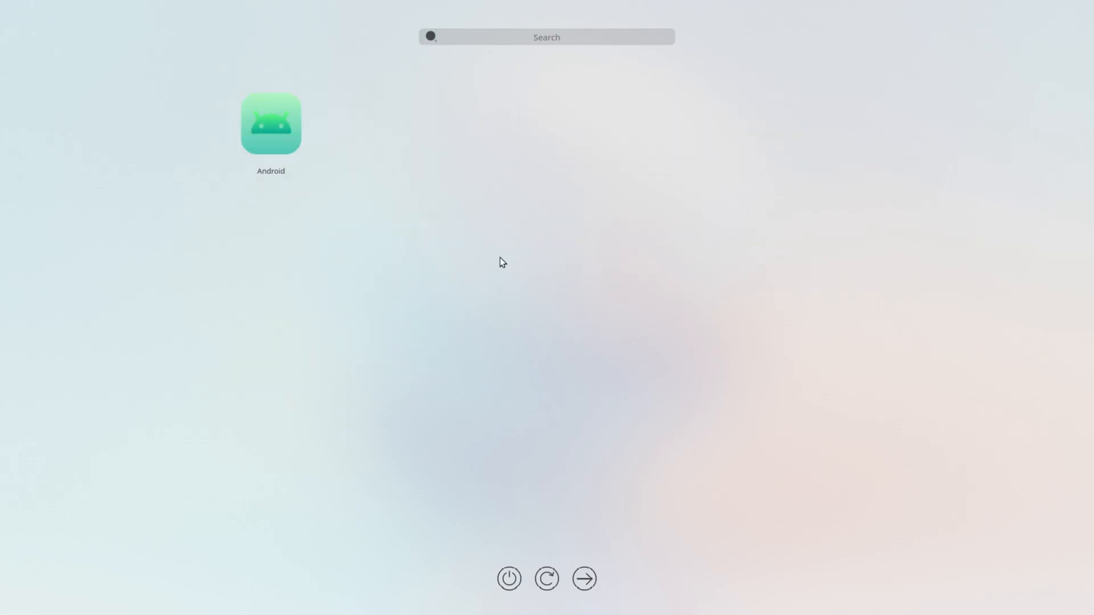
{"action": "left_click", "coordinate": [584, 578]}
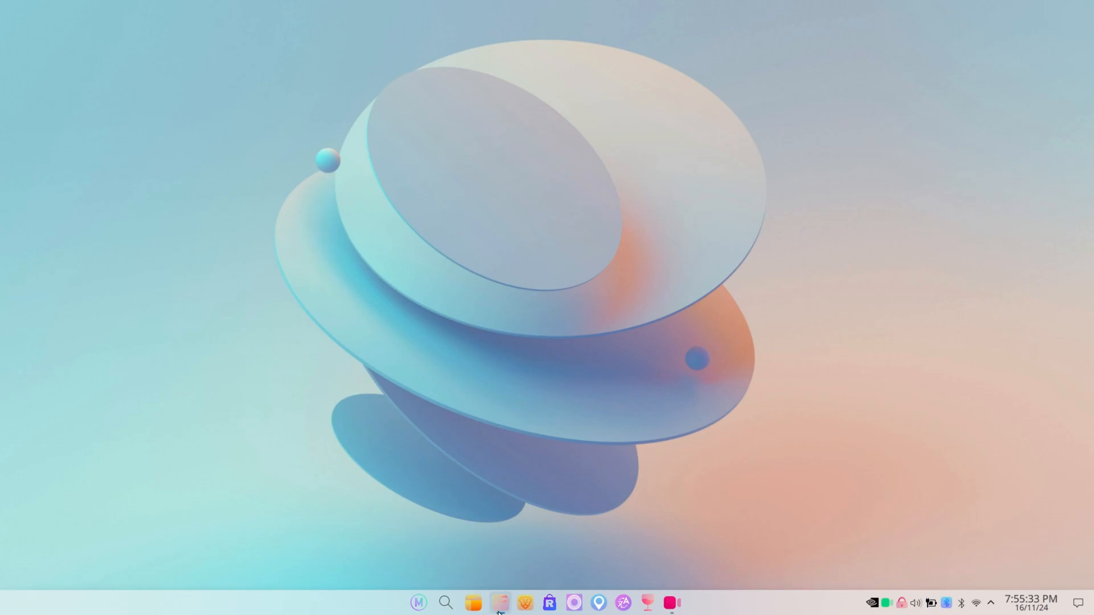
Launch System Monitor from the System folder and view its running applications page
{"action": "left_click", "coordinate": [500, 602]}
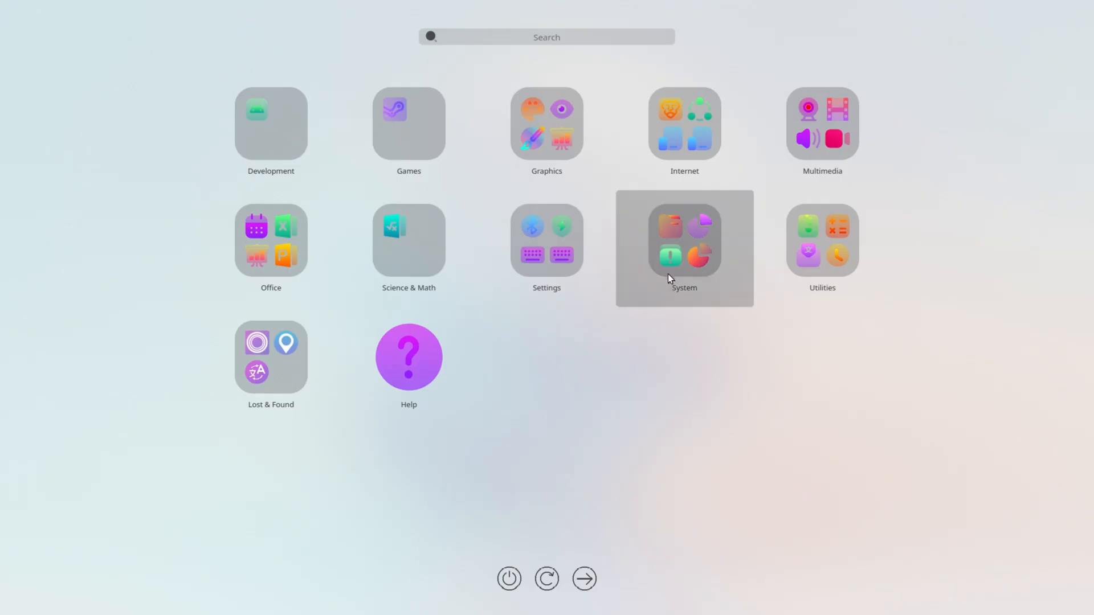
{"action": "left_click", "coordinate": [684, 248]}
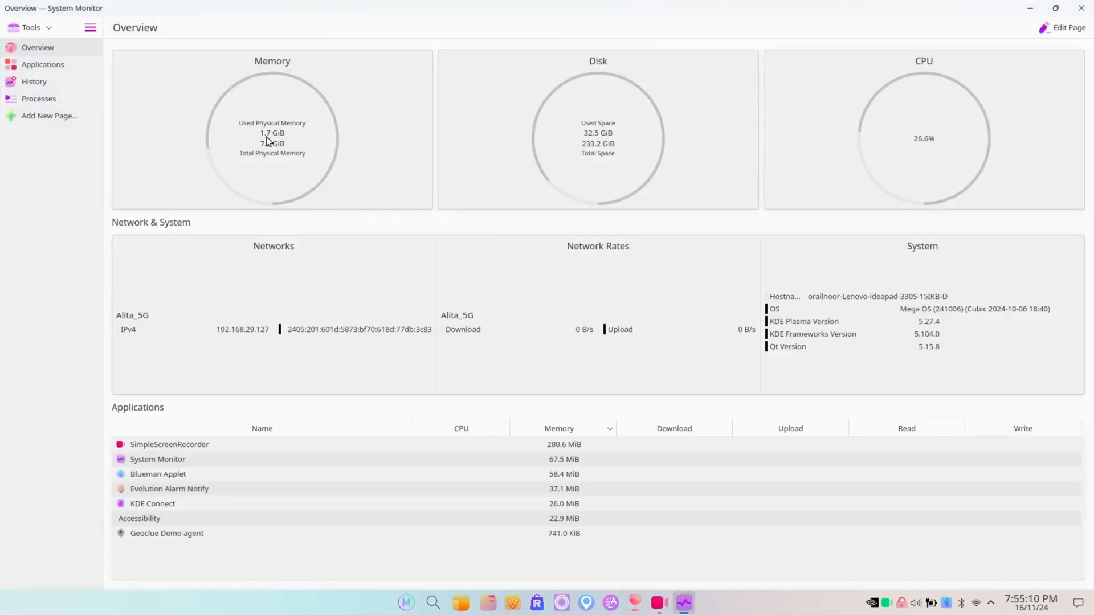
{"action": "mouse_move", "coordinate": [323, 197]}
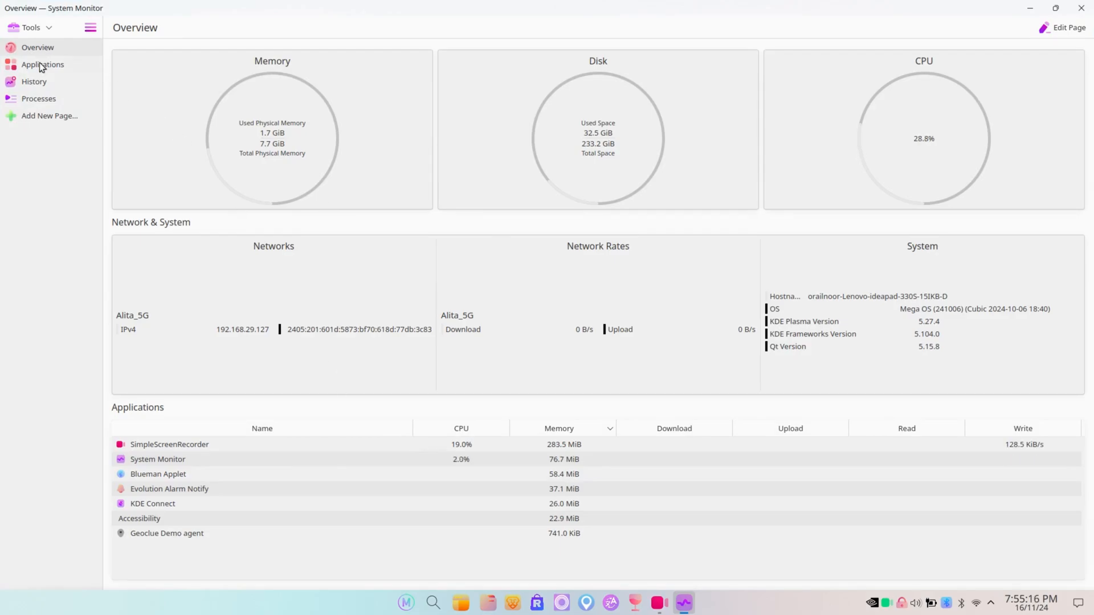
{"action": "left_click", "coordinate": [38, 99]}
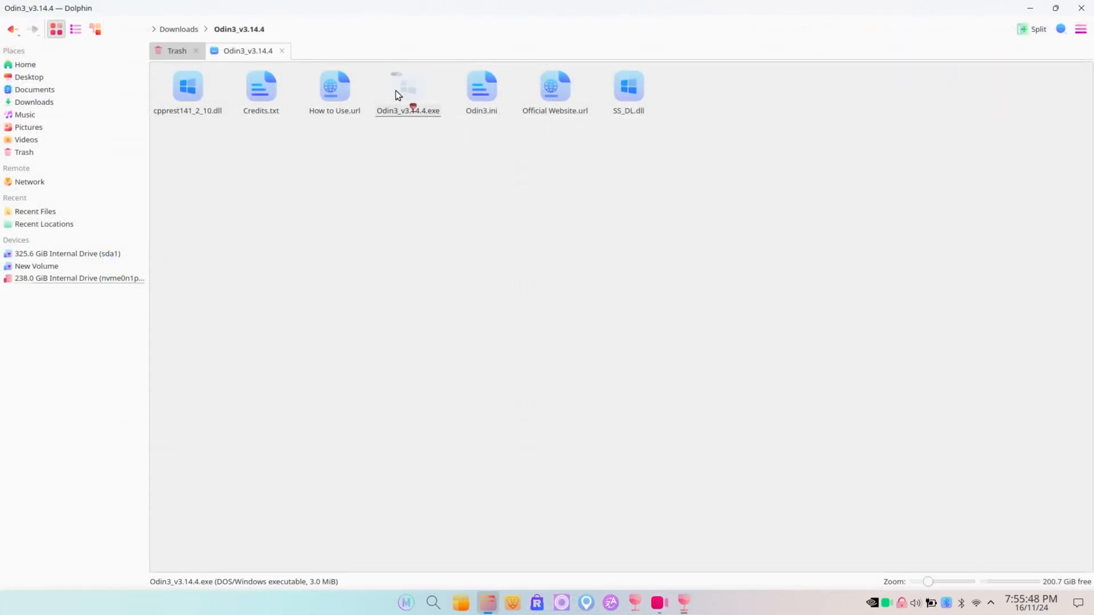
Run Odin3_v3.14.4.exe from the Odin3_v3.14.4 folder and acknowledge its warning
{"action": "double_click", "coordinate": [408, 87]}
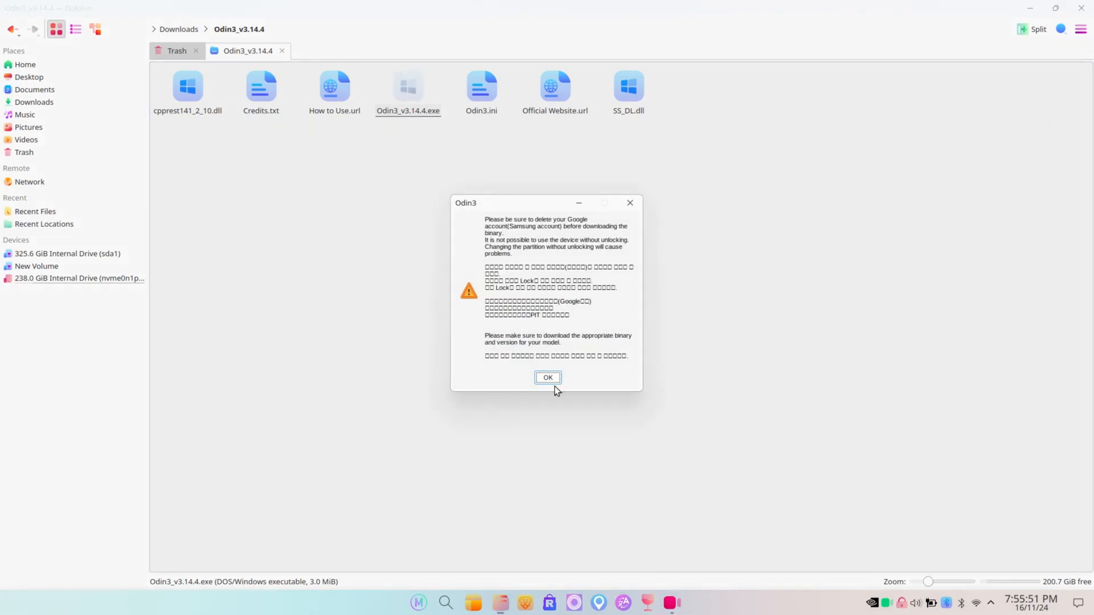
{"action": "left_click", "coordinate": [548, 377]}
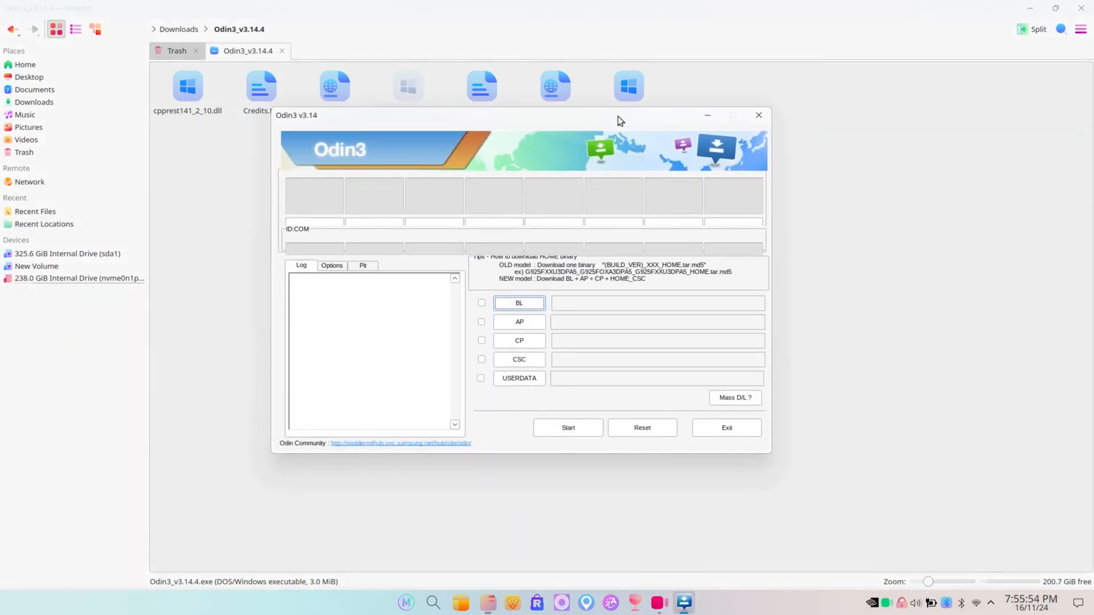
{"action": "mouse_move", "coordinate": [514, 439]}
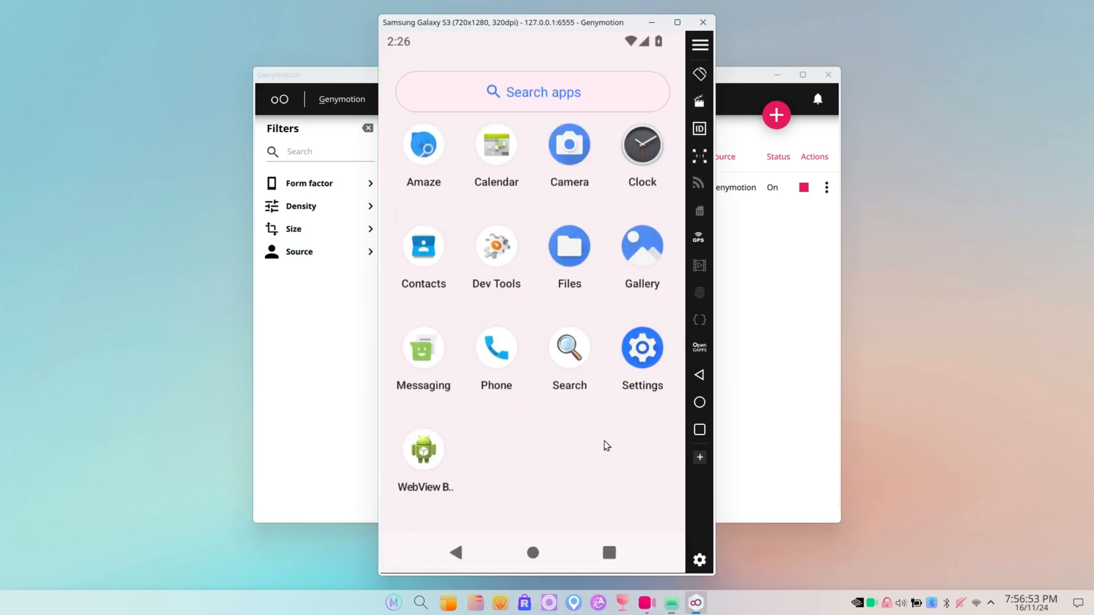
Show the running Samsung Galaxy S3 virtual device in Genymotion
{"action": "left_click", "coordinate": [641, 348]}
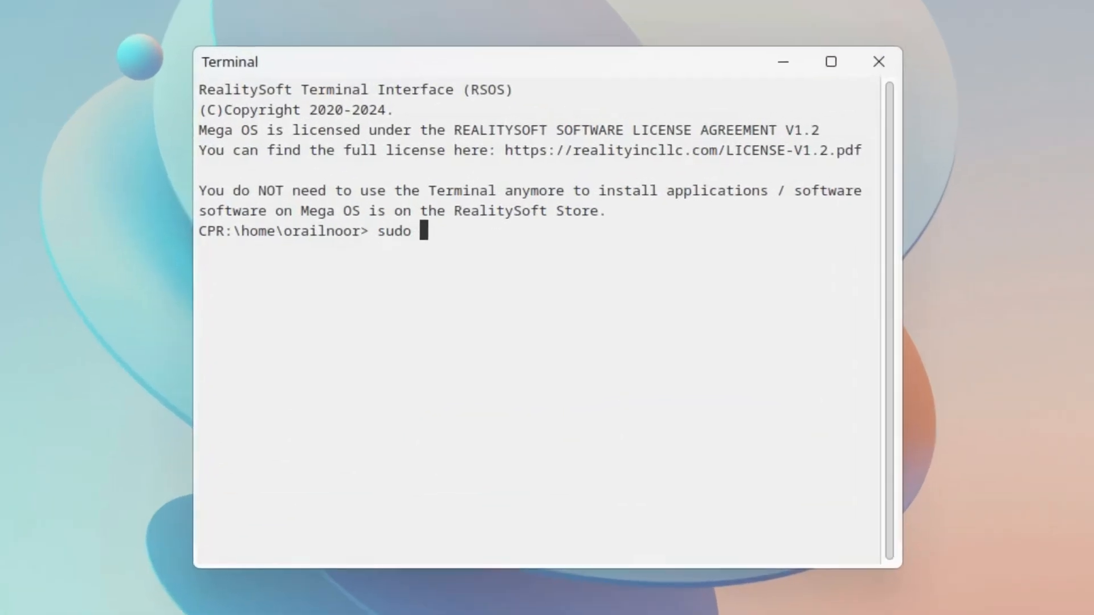
Enter 'sudo apt install cmatrix' in Terminal and submit the password
{"action": "type", "text": "apt ins"}
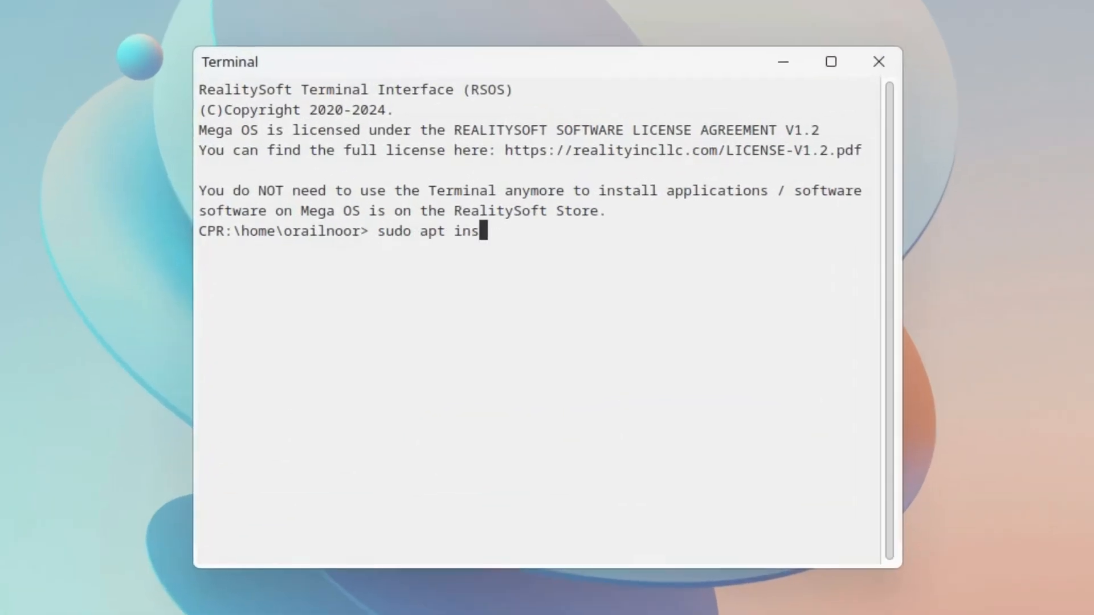
{"action": "type", "text": "tall cmatrix"}
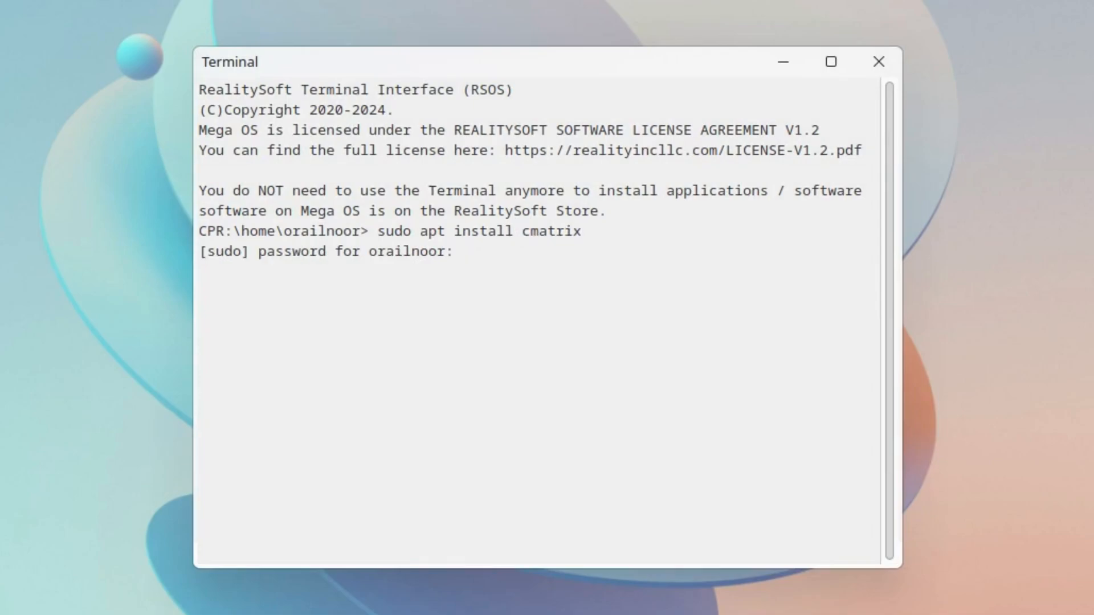
{"action": "key", "text": "Enter"}
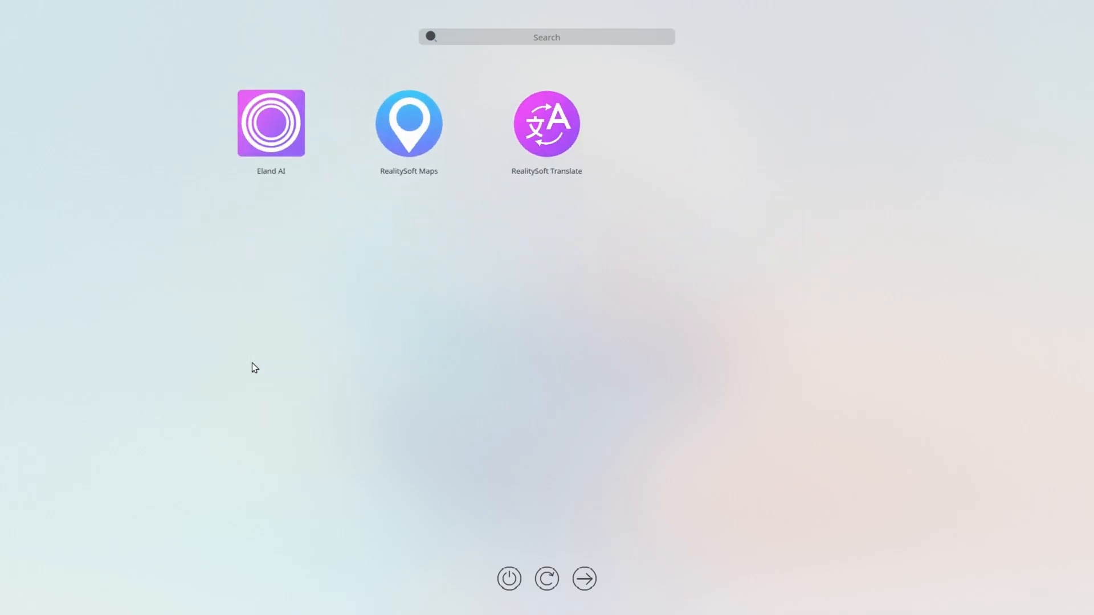
Launch Eland AI from the Lost & Found folder, leaving the desktop showing
{"action": "left_click", "coordinate": [584, 578]}
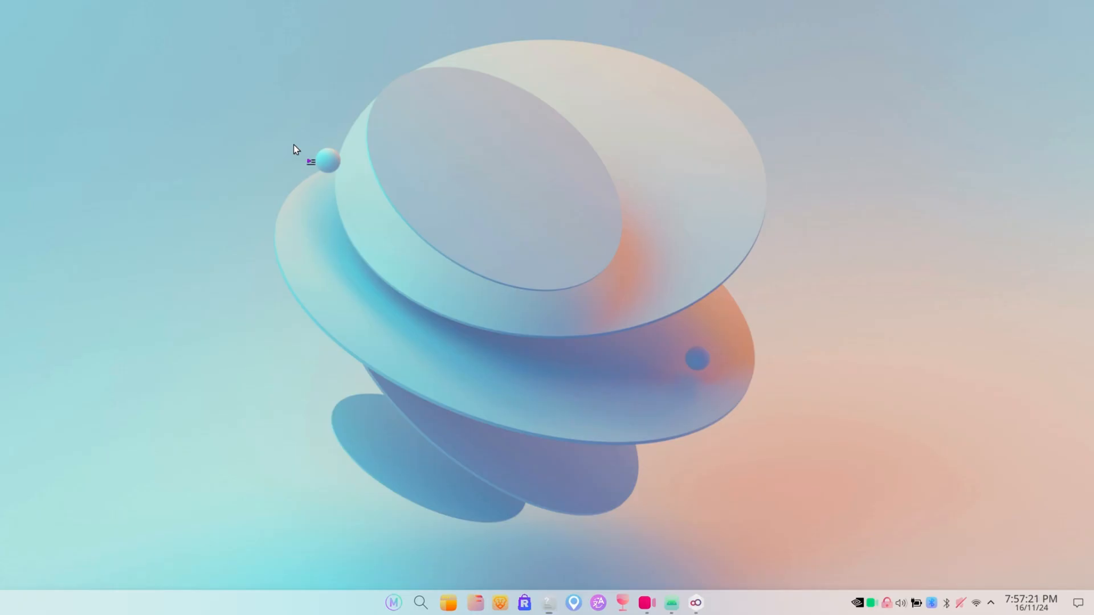
{"action": "left_click", "coordinate": [548, 603]}
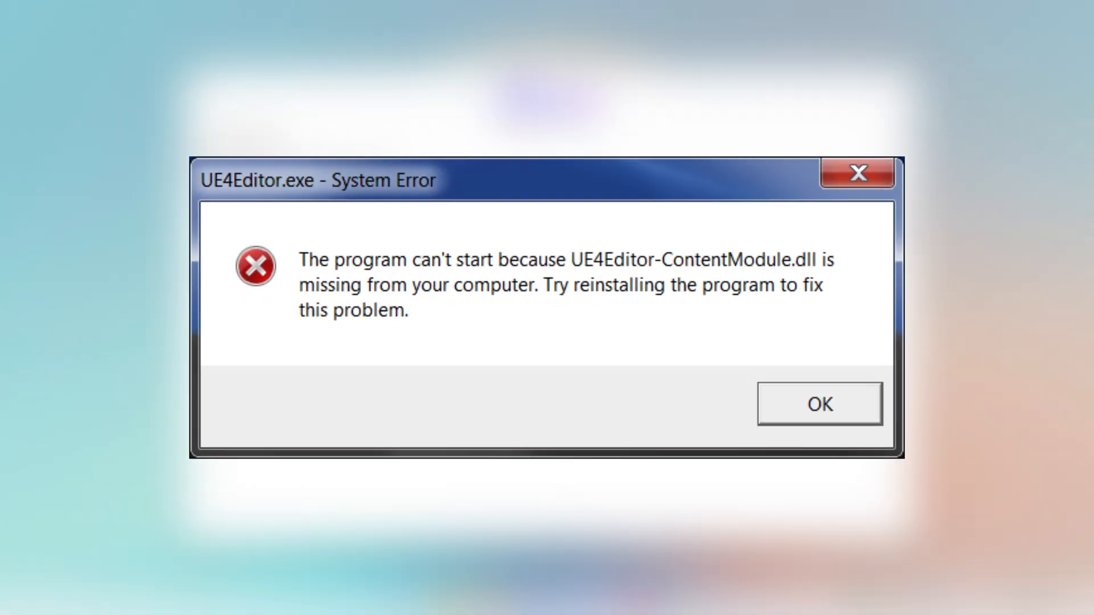
Bring up the blank Eland AI window from its taskbar icon
{"action": "left_click", "coordinate": [820, 404]}
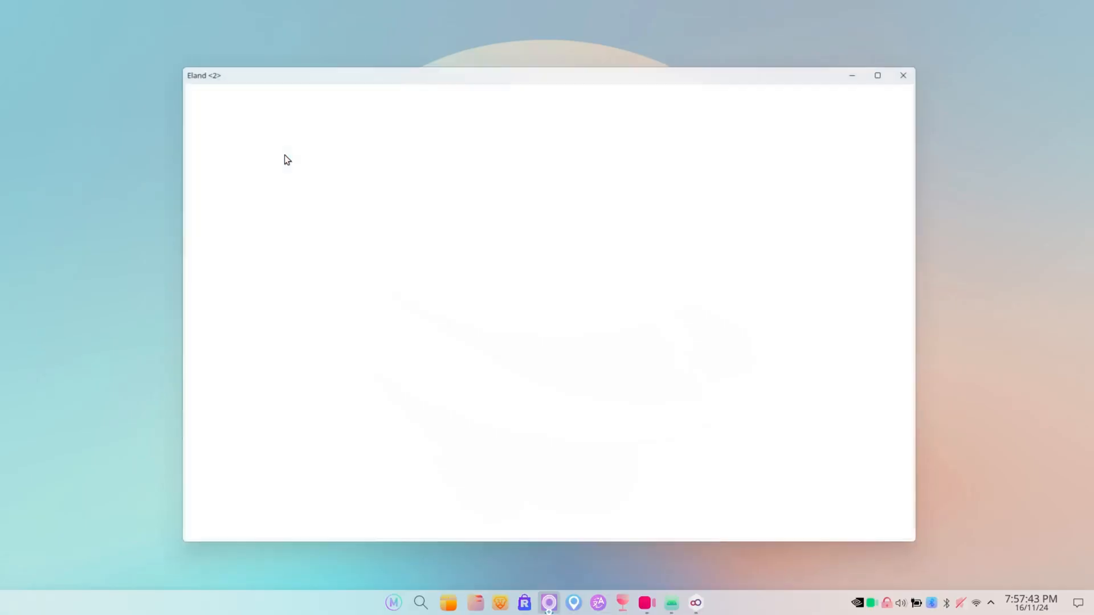